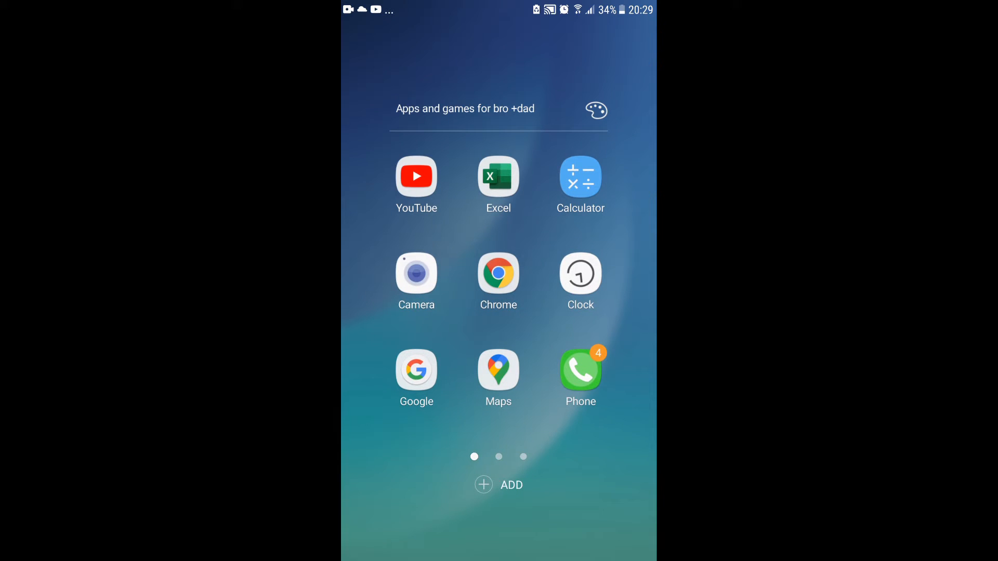
Step: Swipe to the app drawer and open the app search showing recent apps
{"action": "left_click", "coordinate": [417, 176]}
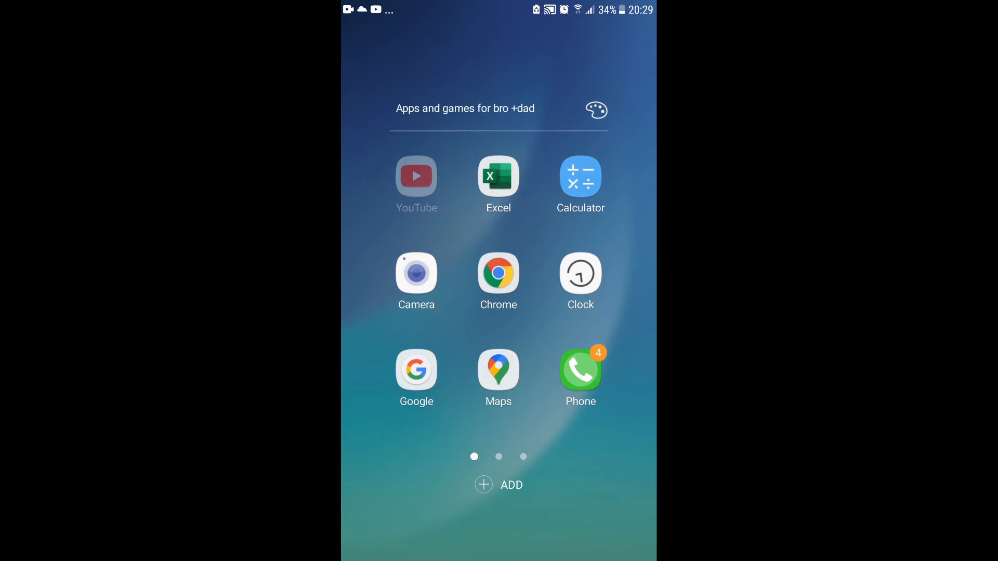
{"action": "left_click", "coordinate": [416, 175]}
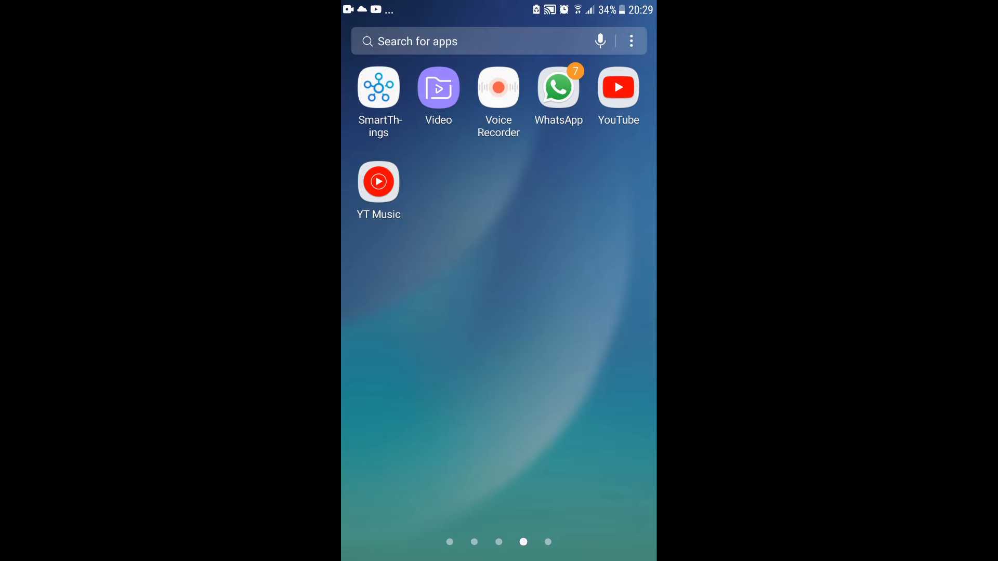
{"action": "left_click", "coordinate": [445, 42]}
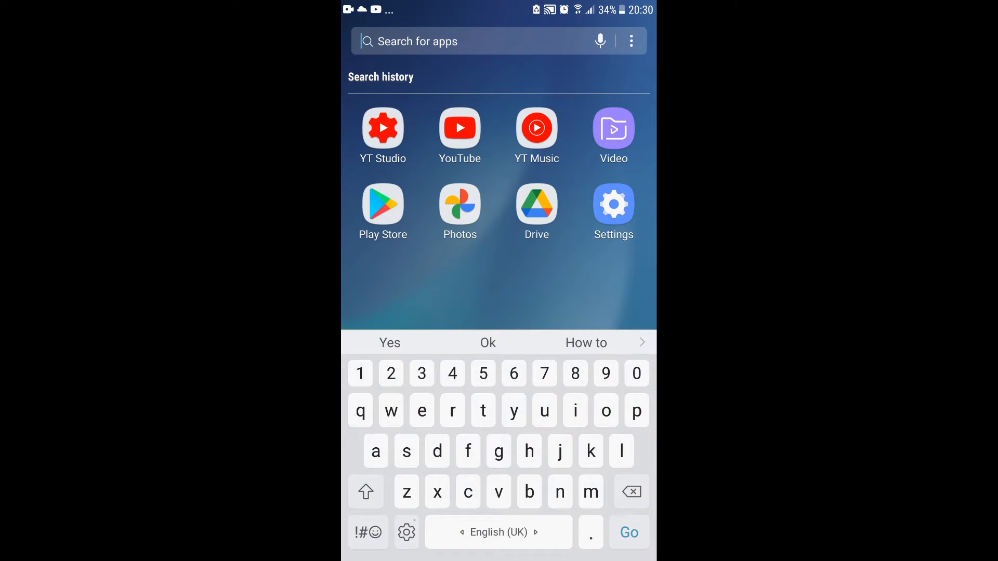
Step: Search the Play Store for "Yt" and open the YouTube Studio listing
{"action": "left_click", "coordinate": [471, 41]}
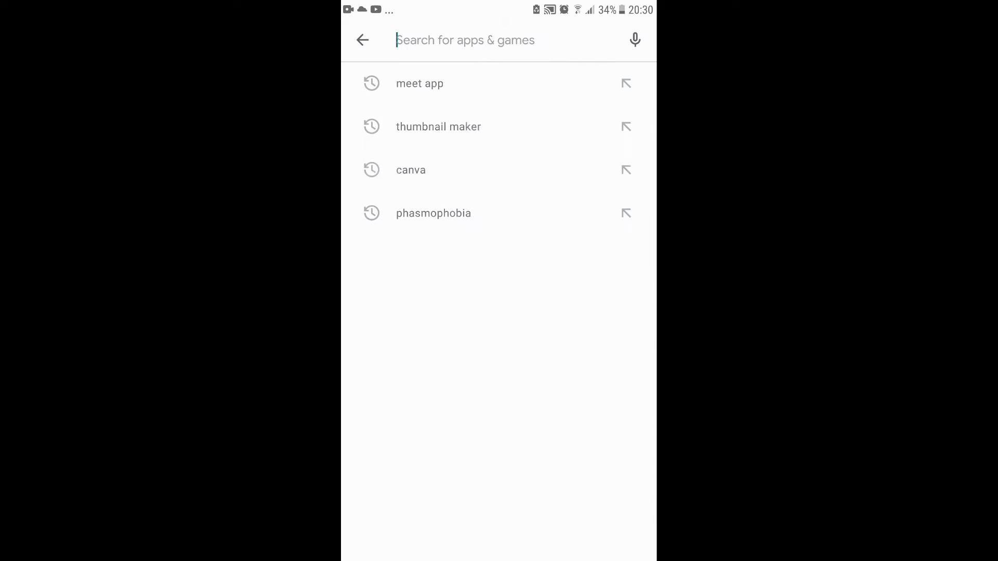
{"action": "type", "text": "Yt"}
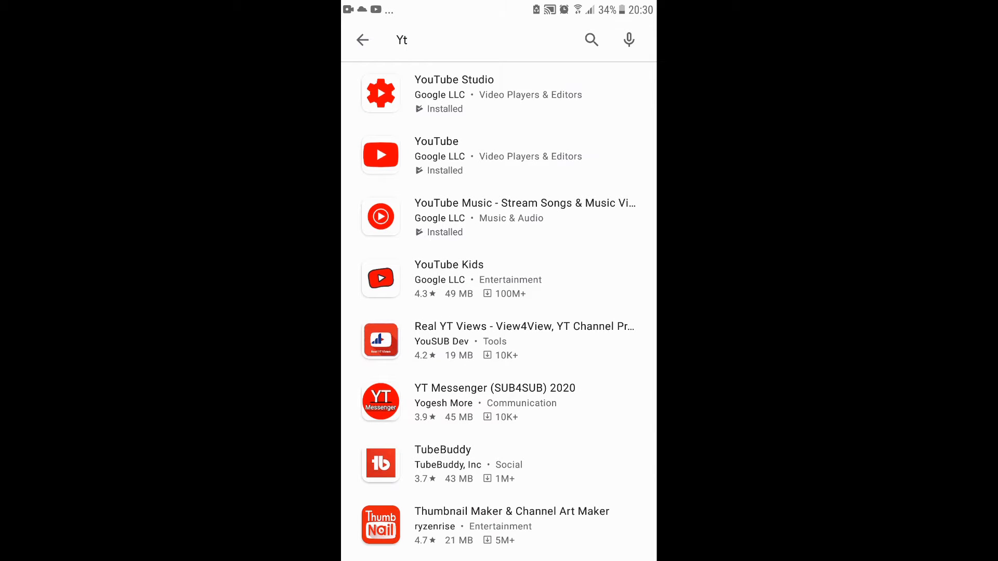
{"action": "left_click", "coordinate": [454, 93]}
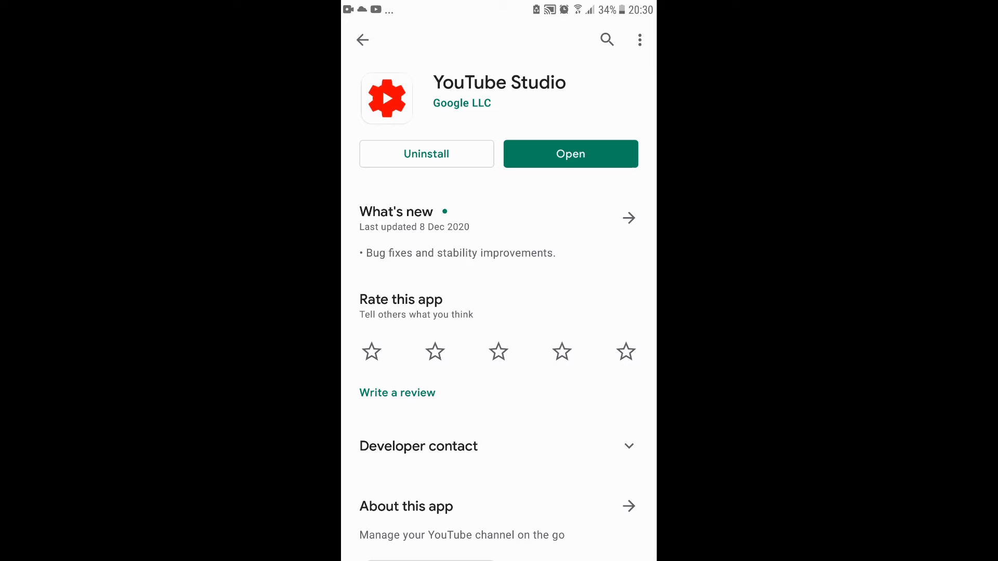
Step: Open YouTube Studio, view the video's Edit thumbnail options, then return home
{"action": "left_click", "coordinate": [570, 153]}
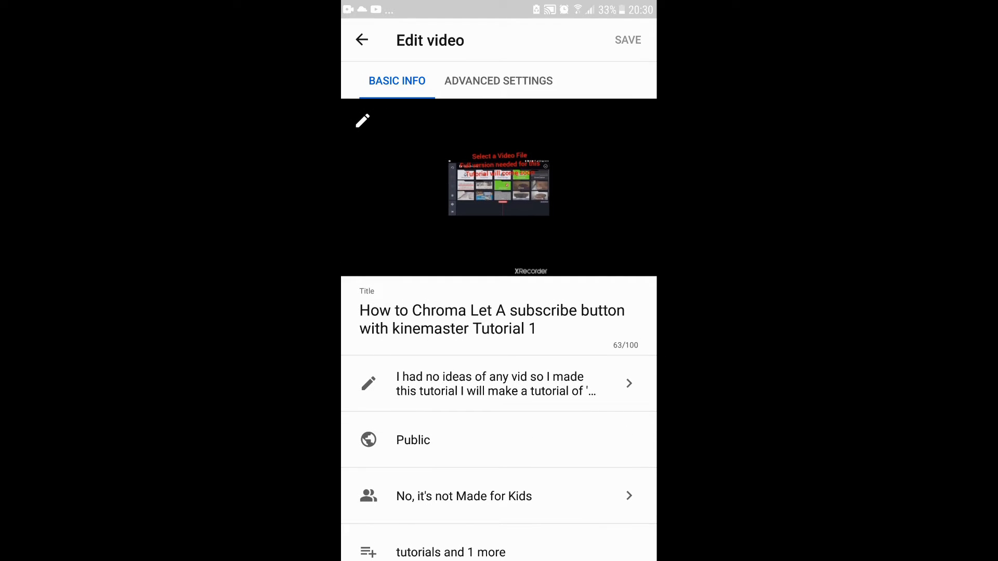
{"action": "left_click", "coordinate": [362, 121]}
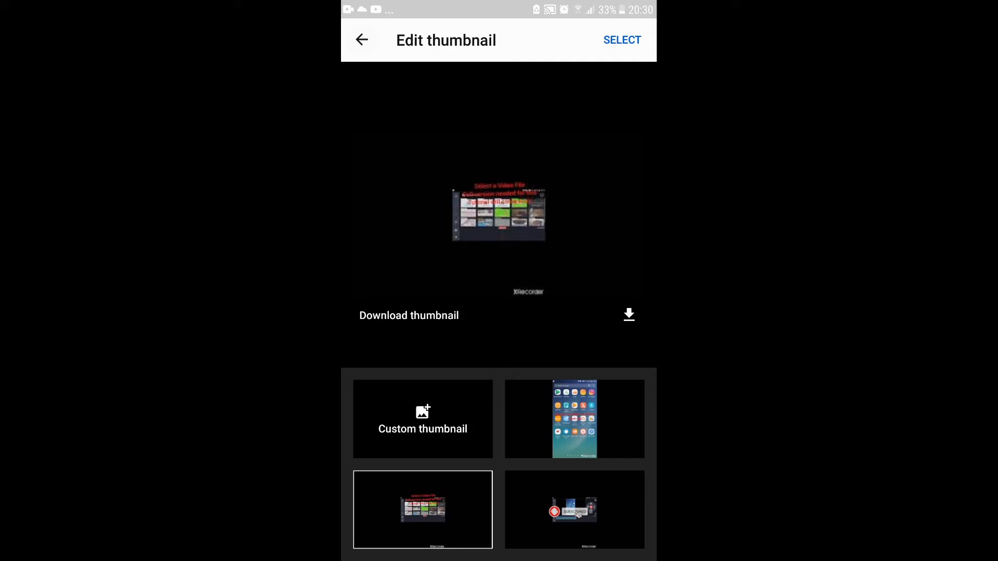
{"action": "left_click", "coordinate": [361, 40]}
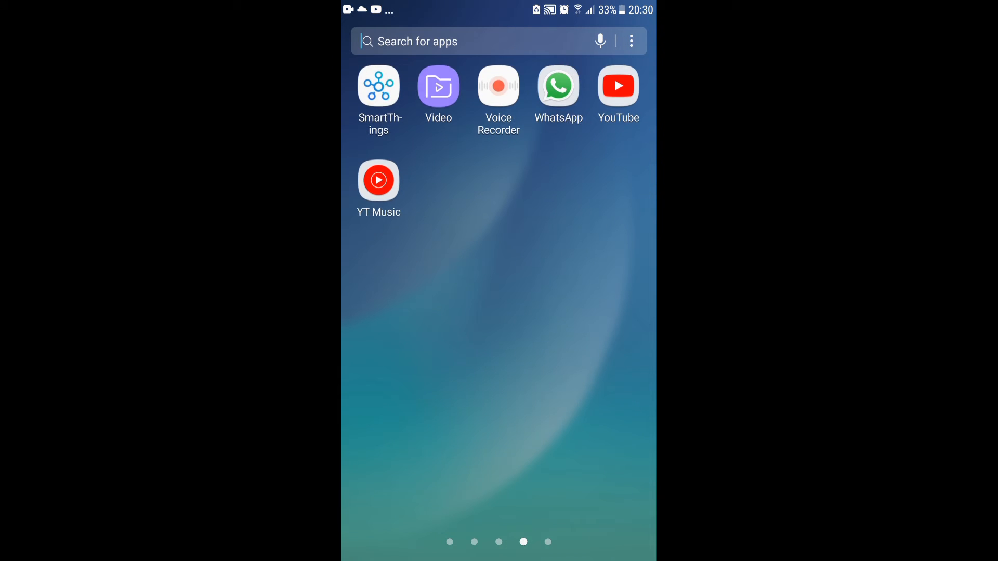
Step: Search the apps for "c" and launch Chrome
{"action": "type", "text": "com.pk"}
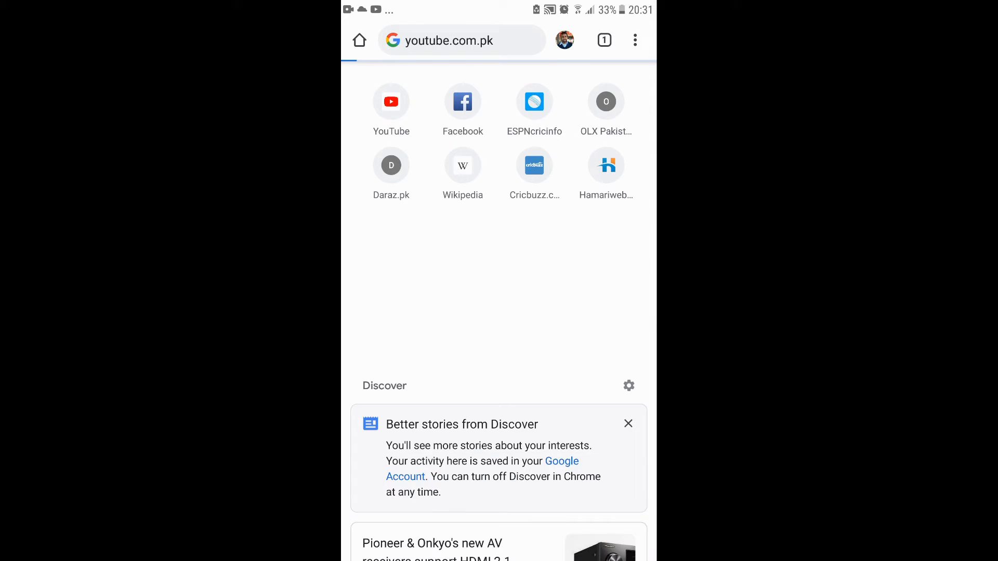
Step: Open the YouTube shortcut, then navigate the address bar to studio.youtube.com
{"action": "left_click", "coordinate": [391, 101]}
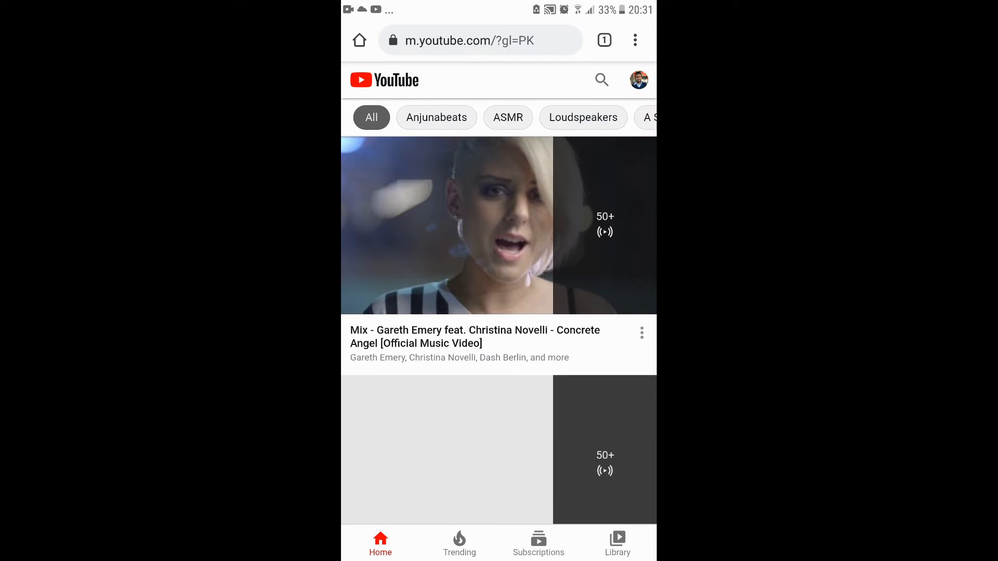
{"action": "left_click", "coordinate": [471, 40]}
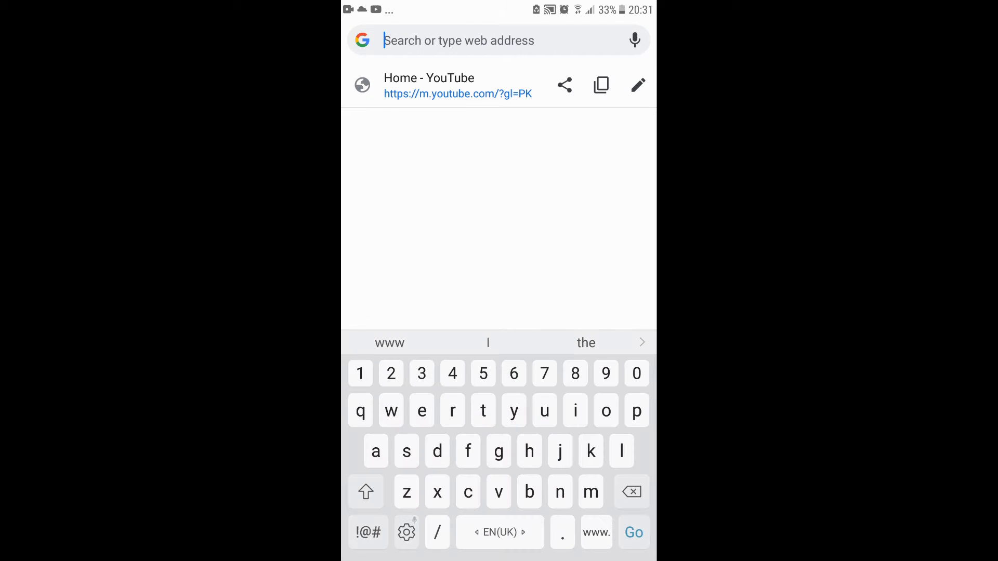
{"action": "type", "text": "www.google.com"}
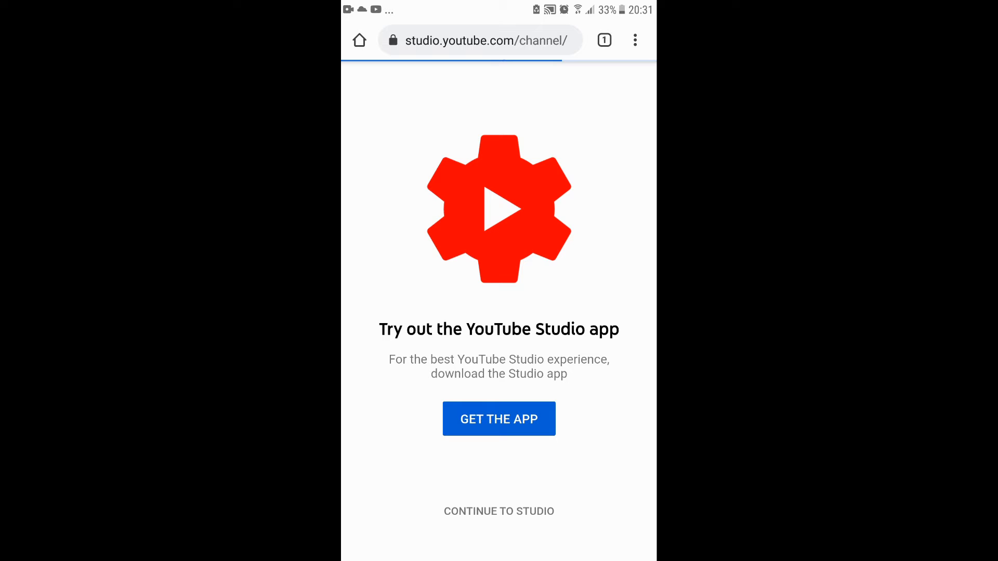
Step: Continue to Studio, view Feature eligibility and Permissions settings, then check empty Content
{"action": "left_click", "coordinate": [499, 511]}
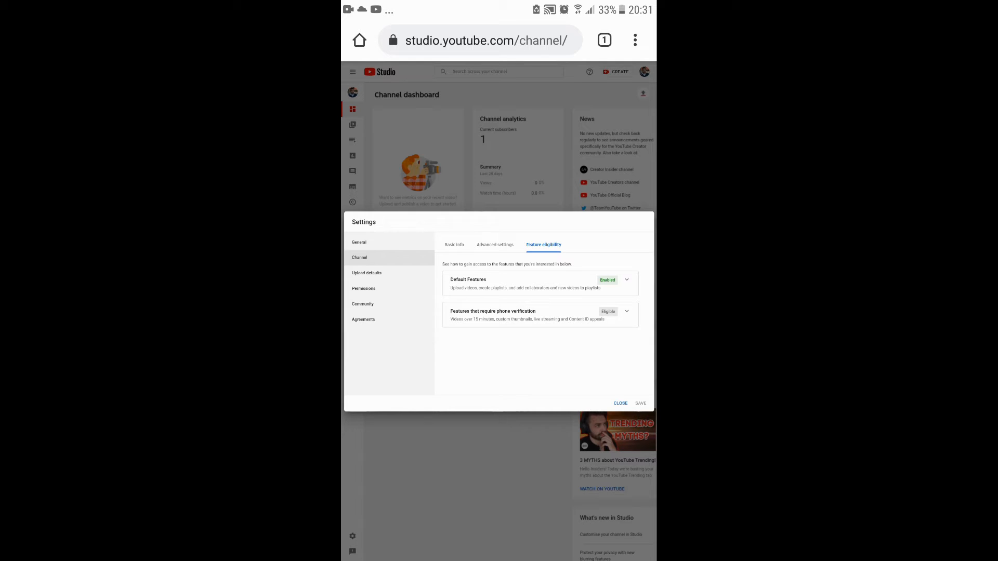
{"action": "left_click", "coordinate": [363, 289]}
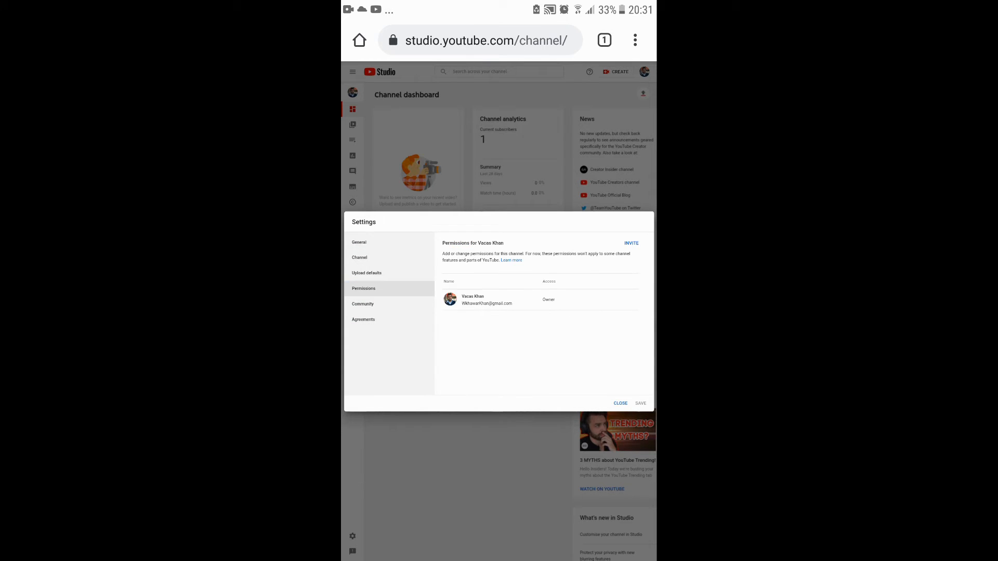
{"action": "left_click", "coordinate": [620, 403]}
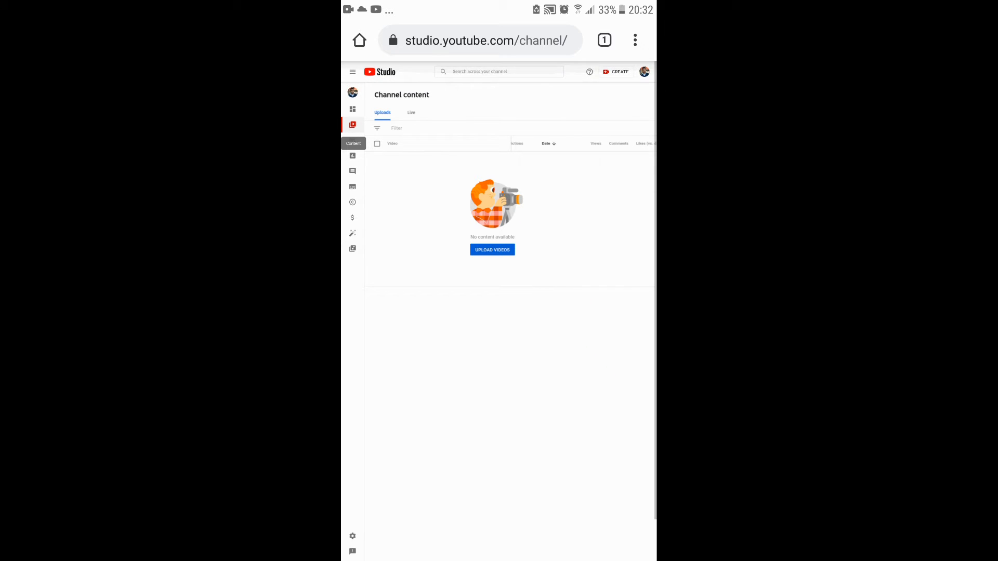
{"action": "left_click", "coordinate": [644, 71]}
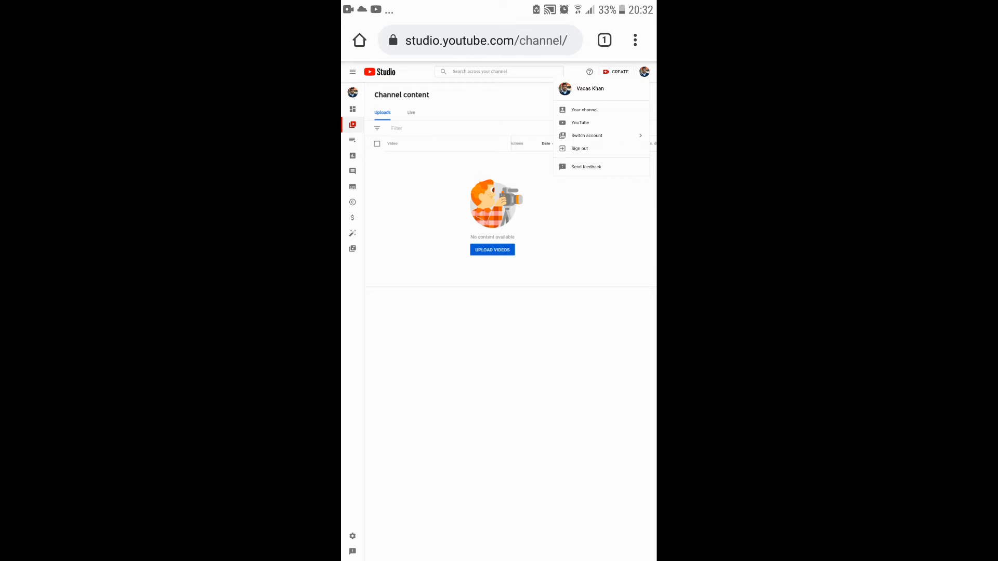
Step: Switch to the other channel account with 24 subscribers
{"action": "left_click", "coordinate": [586, 136]}
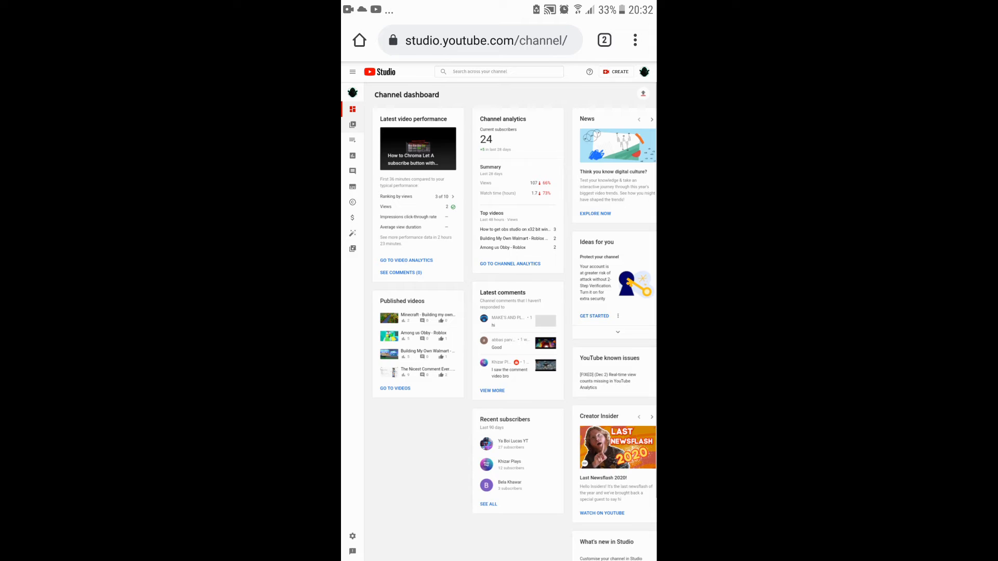
Step: Scroll the uploads list and open the Chroma tutorial video's details
{"action": "scroll", "scroll_direction": "down", "scroll_amount": 3}
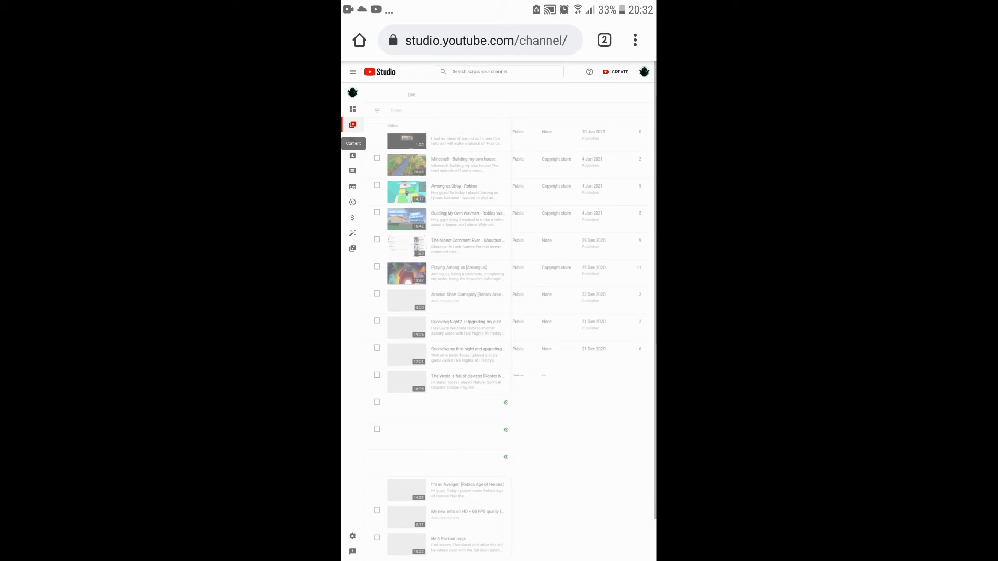
{"action": "scroll", "scroll_direction": "down", "scroll_amount": 3}
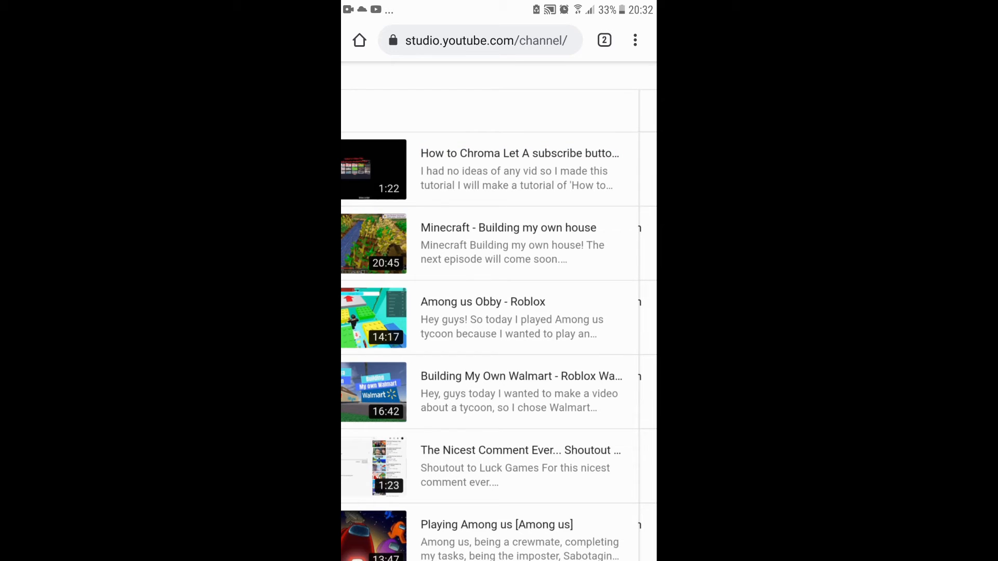
{"action": "scroll", "scroll_direction": "right", "scroll_amount": 3}
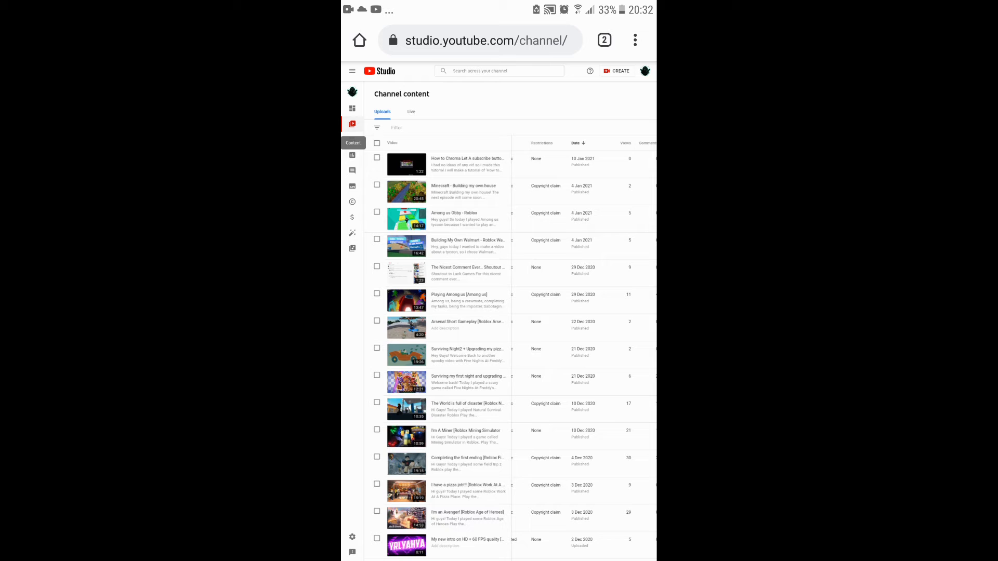
{"action": "scroll", "scroll_direction": "down", "scroll_amount": 3}
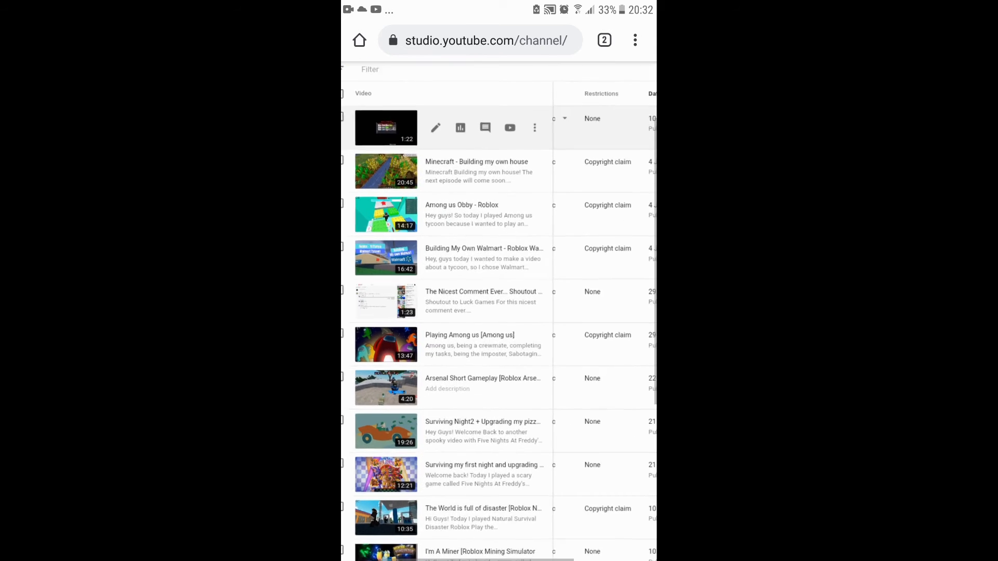
{"action": "scroll", "scroll_direction": "down", "scroll_amount": 3}
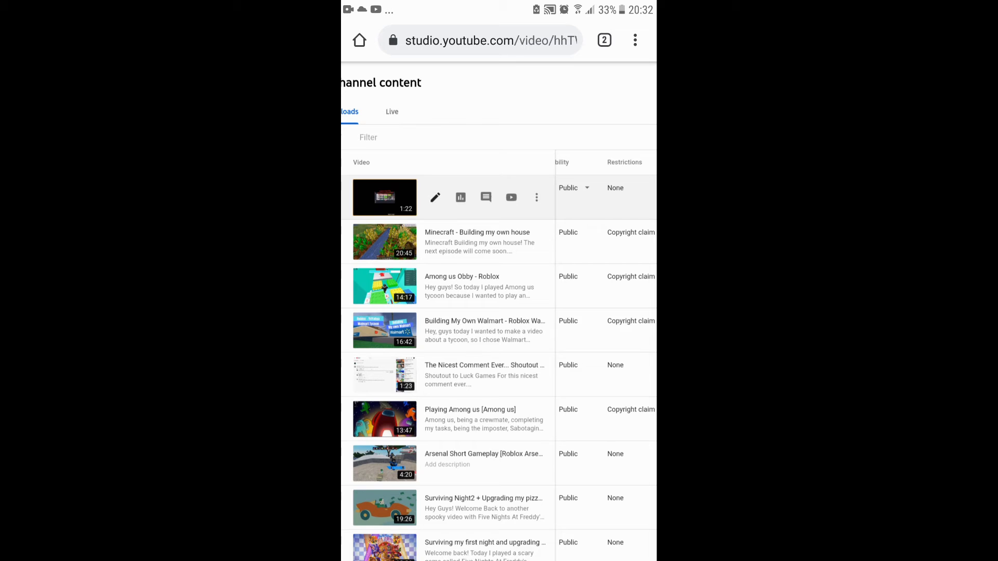
{"action": "left_click", "coordinate": [434, 198]}
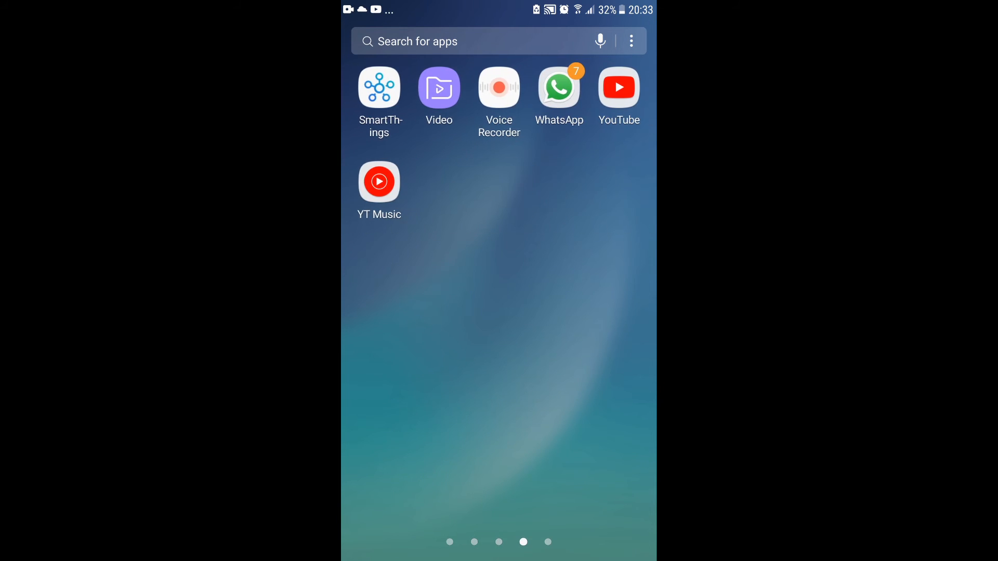
{"action": "left_click", "coordinate": [445, 41]}
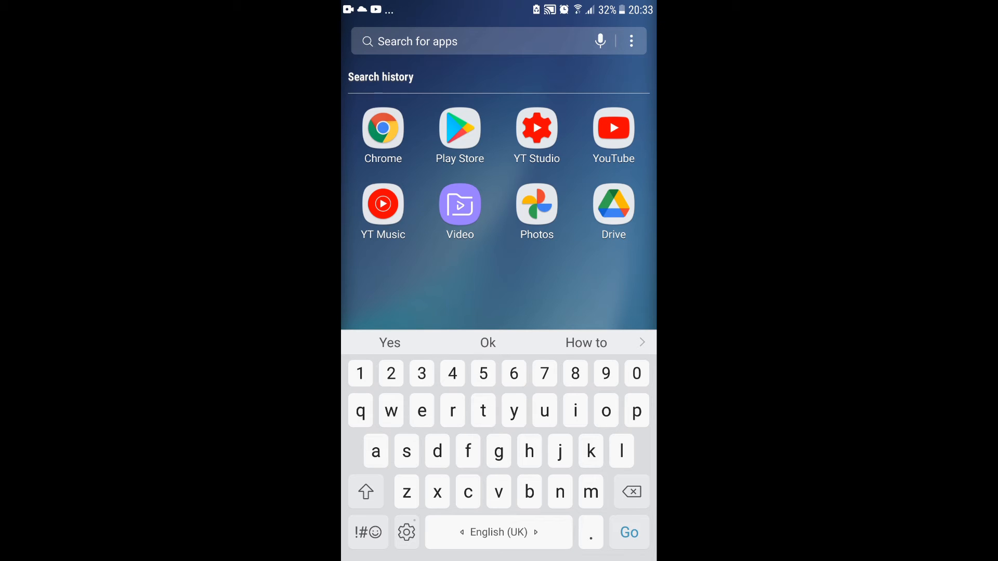
{"action": "left_click", "coordinate": [536, 134]}
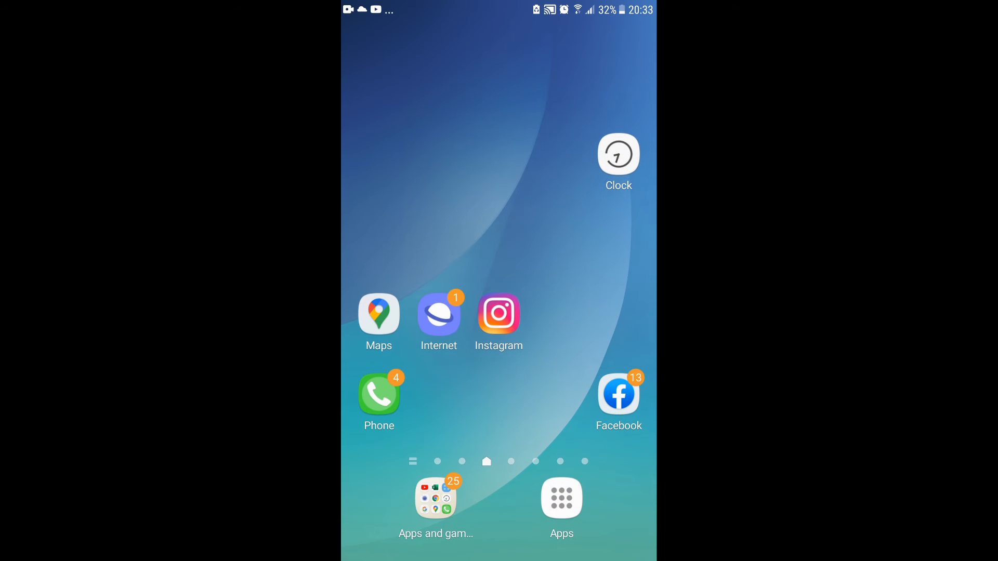
{"action": "left_click", "coordinate": [562, 498]}
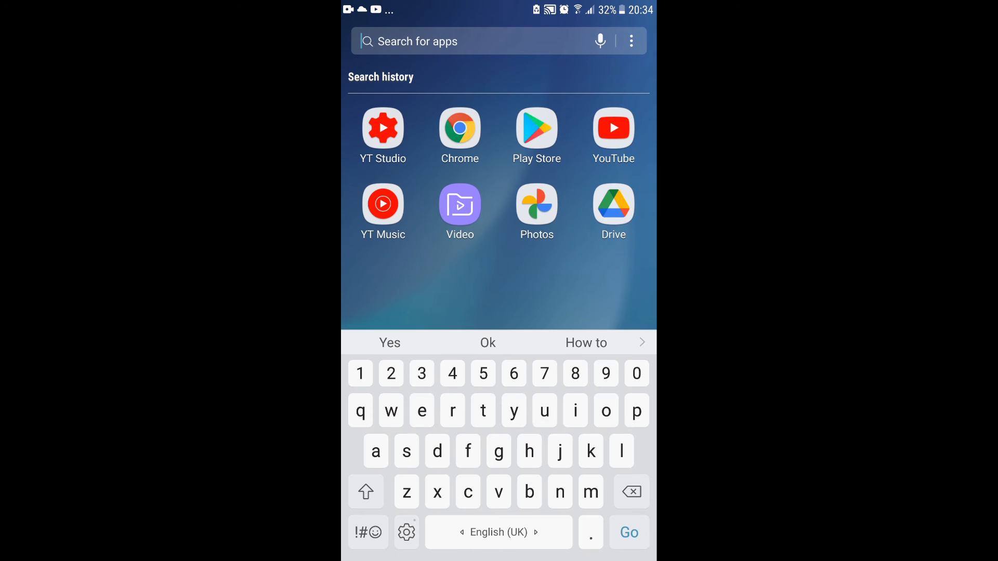
{"action": "left_click", "coordinate": [368, 532]}
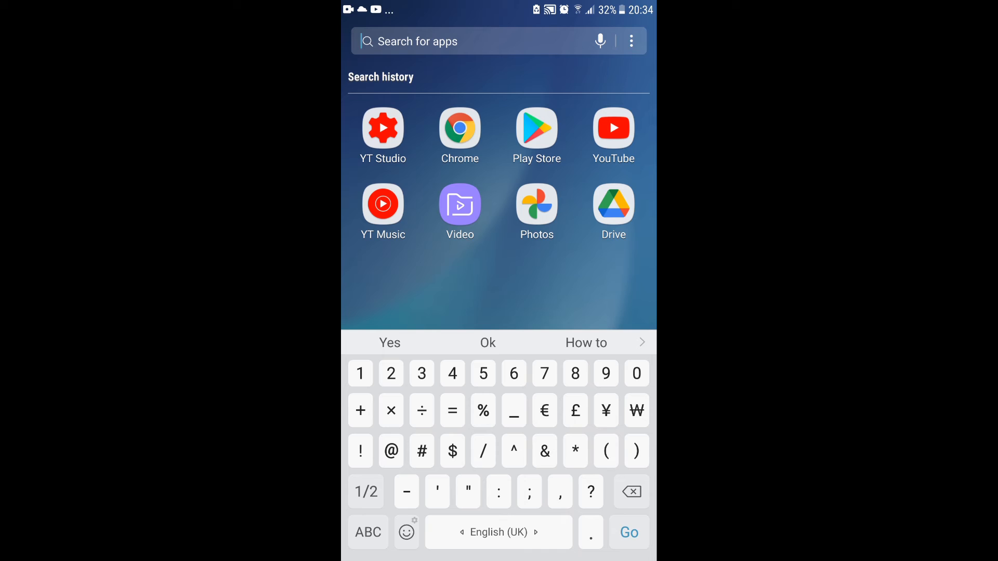
{"action": "left_click", "coordinate": [483, 451]}
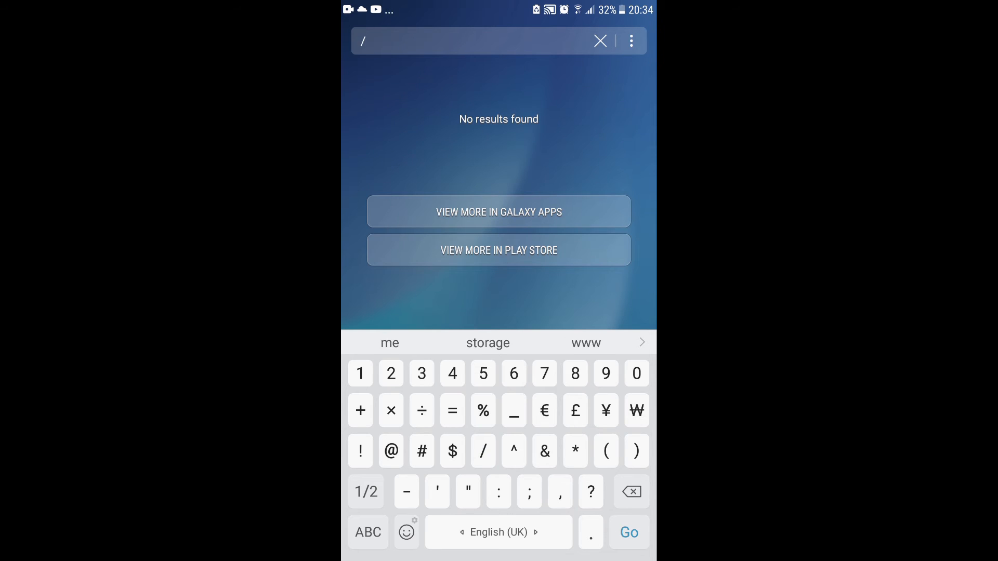
{"action": "left_click", "coordinate": [599, 41]}
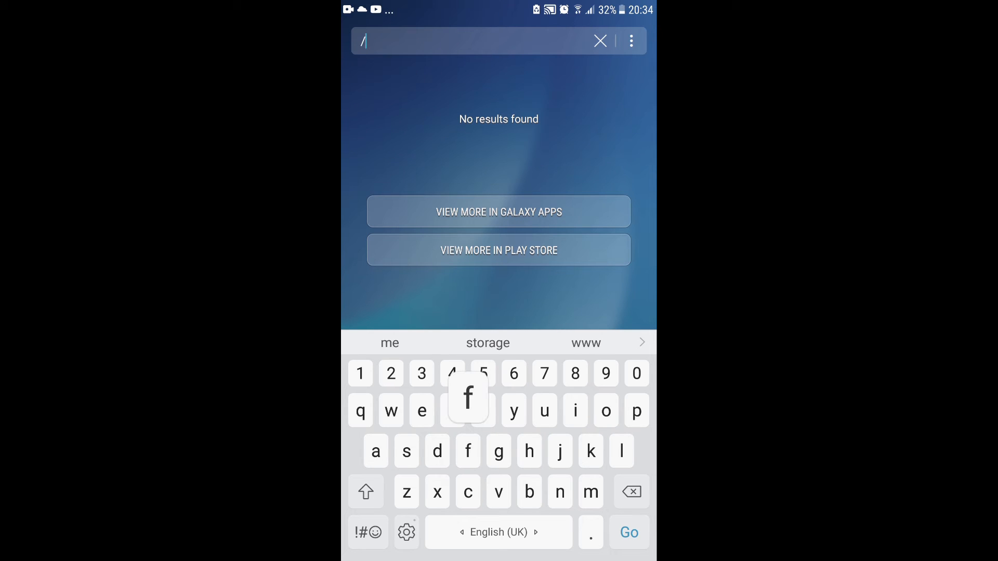
{"action": "type", "text": "feat"}
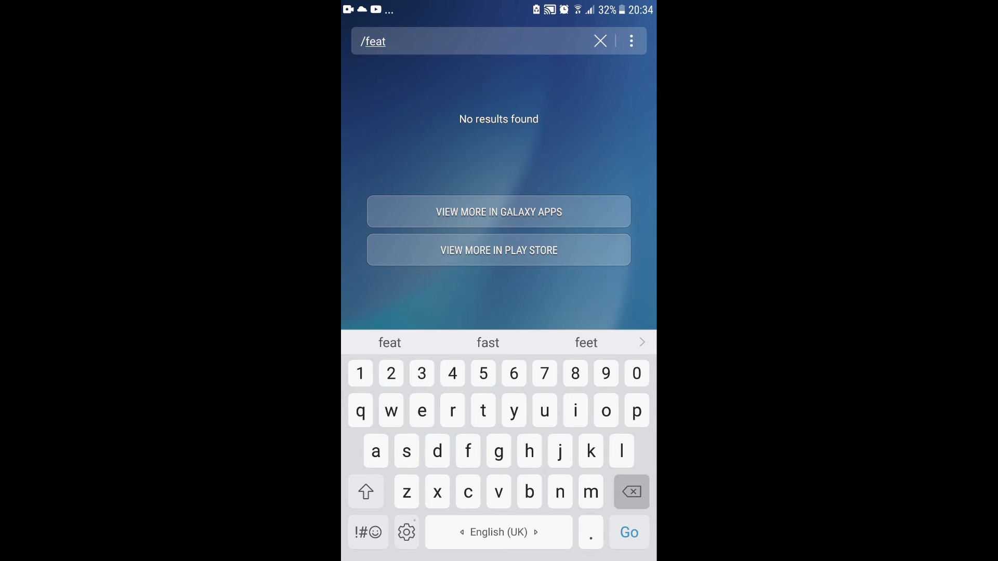
{"action": "left_click", "coordinate": [599, 42]}
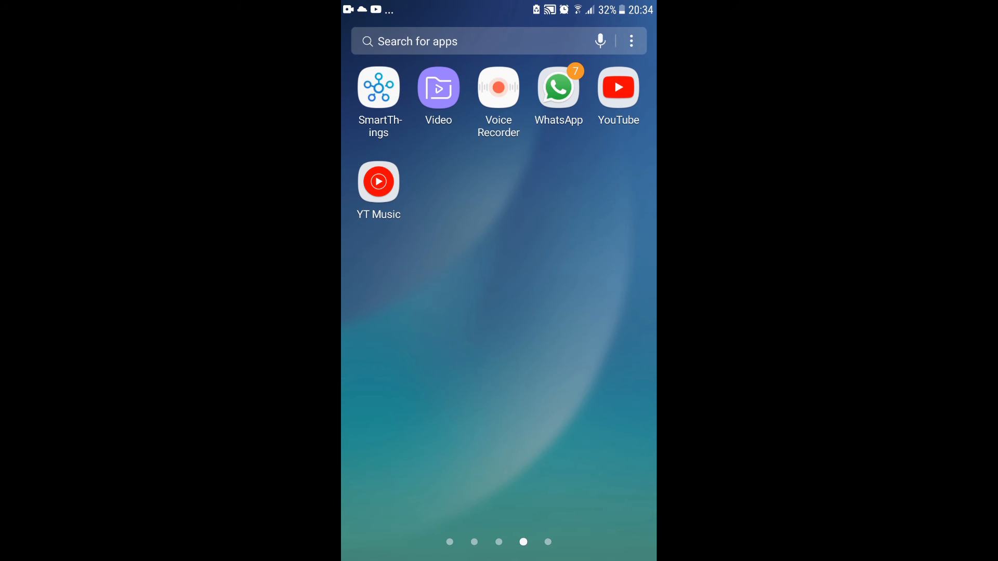
Step: Launch YT Studio, open the latest Chroma tutorial from the Dashboard, and edit it
{"action": "left_click", "coordinate": [446, 40]}
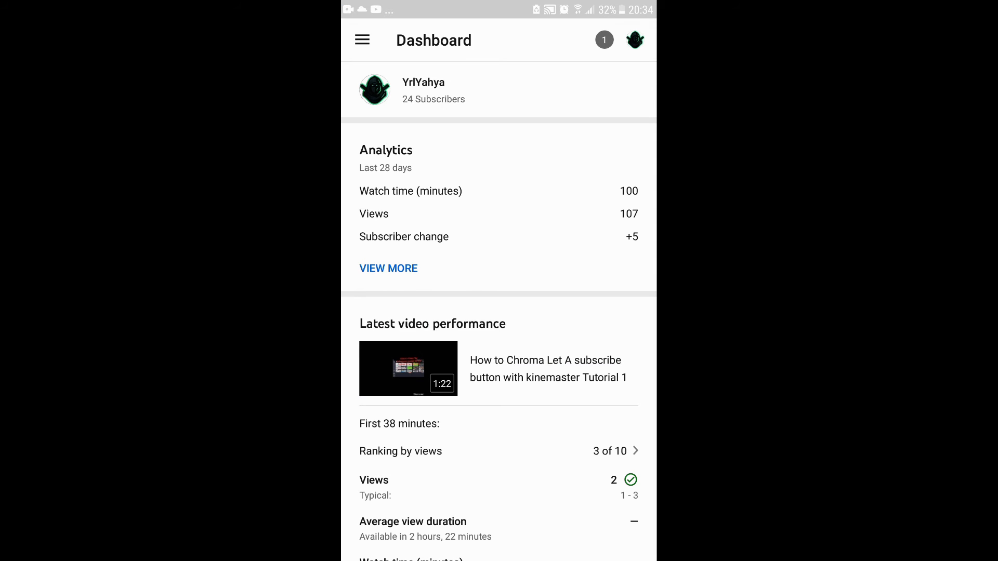
{"action": "scroll", "scroll_direction": "down", "scroll_amount": 3}
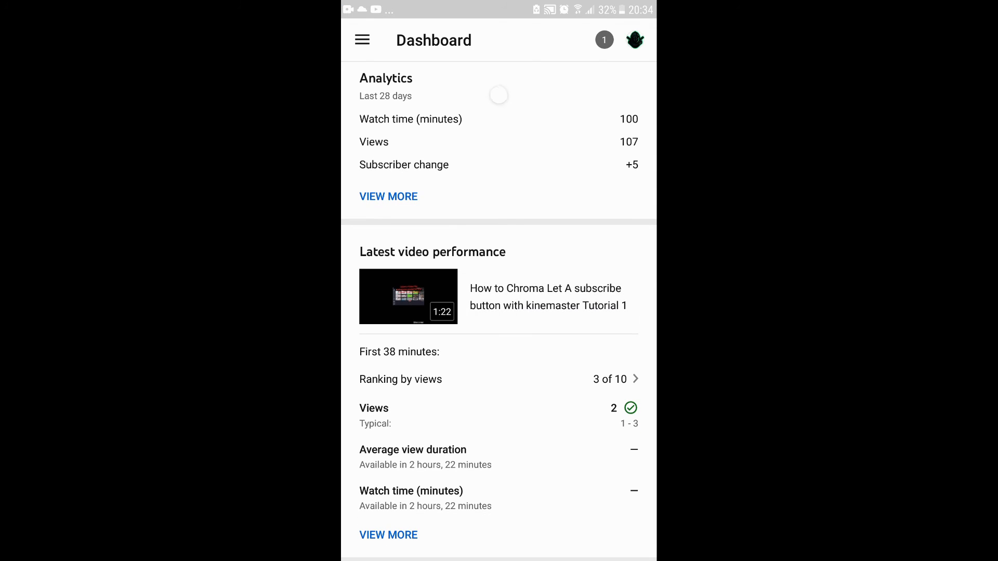
{"action": "left_click", "coordinate": [408, 296]}
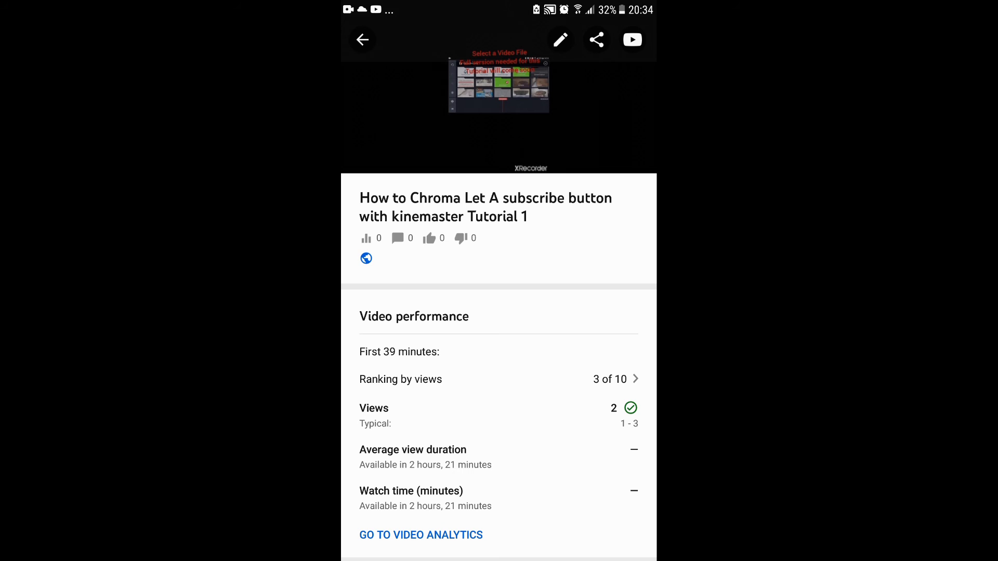
{"action": "left_click", "coordinate": [559, 39]}
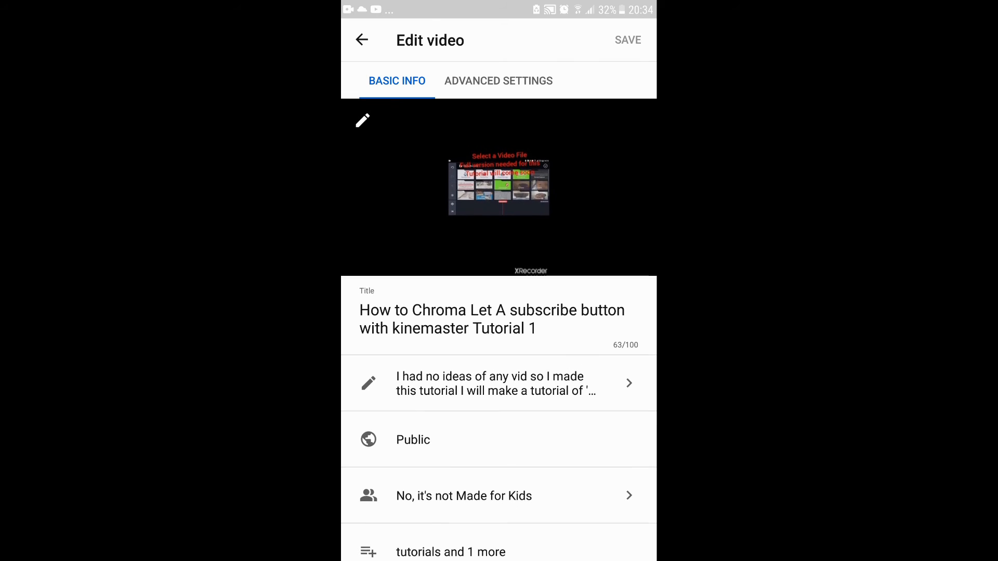
Step: Set the KineMaster "How to Chroma Key Subscribe Button" image as custom thumbnail
{"action": "left_click", "coordinate": [362, 121]}
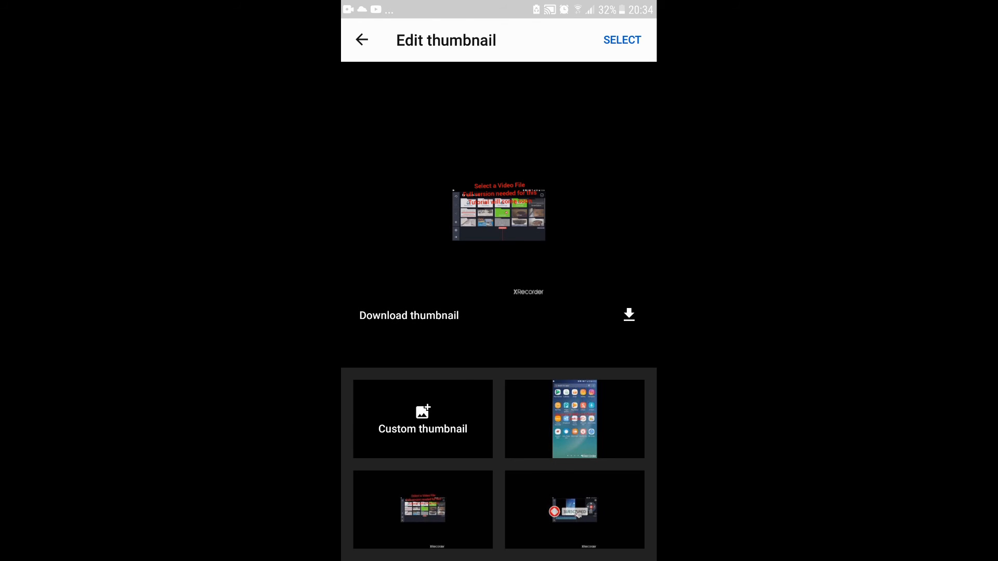
{"action": "left_click", "coordinate": [423, 419]}
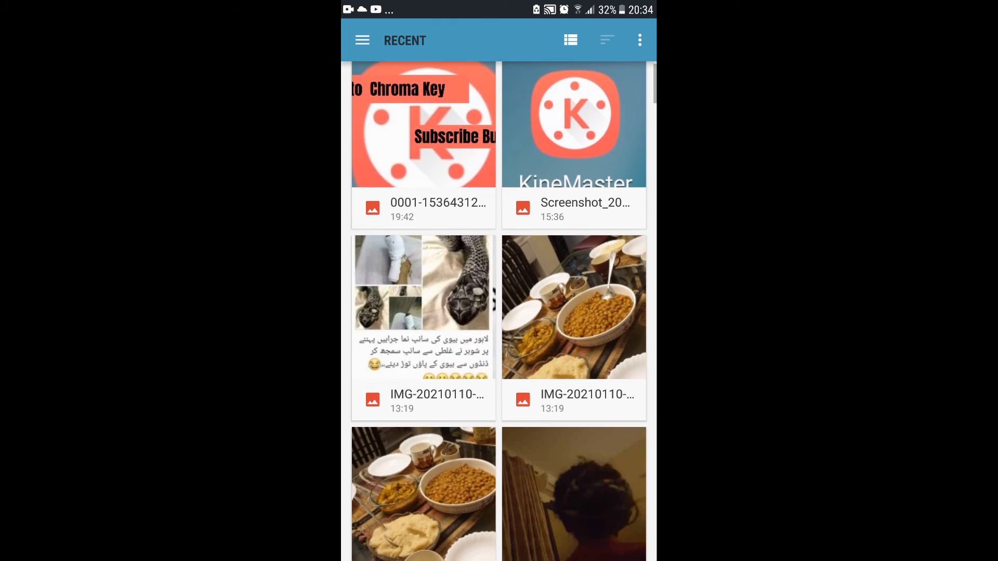
{"action": "scroll", "scroll_direction": "down", "scroll_amount": 3}
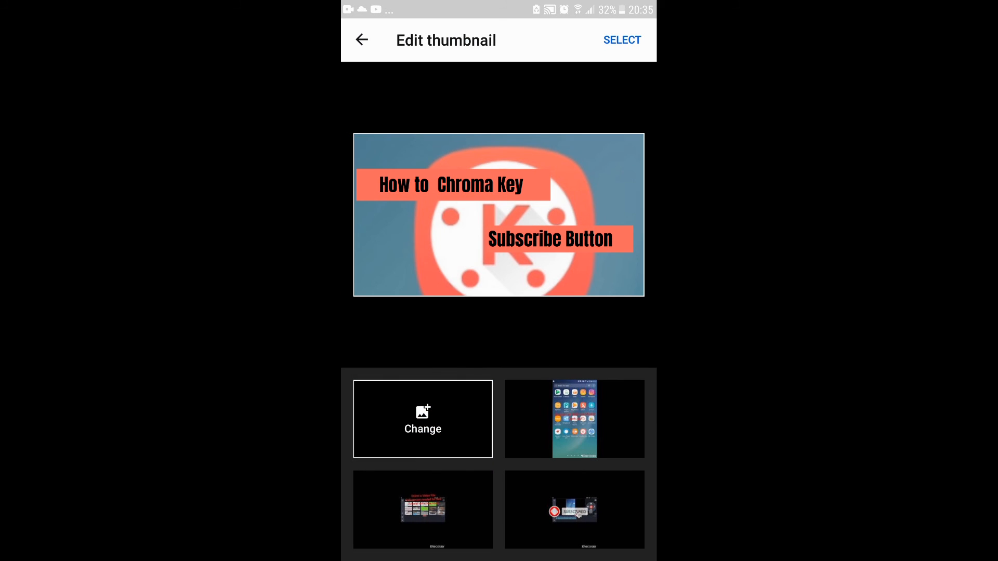
Step: Choose the uploaded KineMaster Chroma Key image as thumbnail, confirm it, and save the video
{"action": "left_click", "coordinate": [423, 419]}
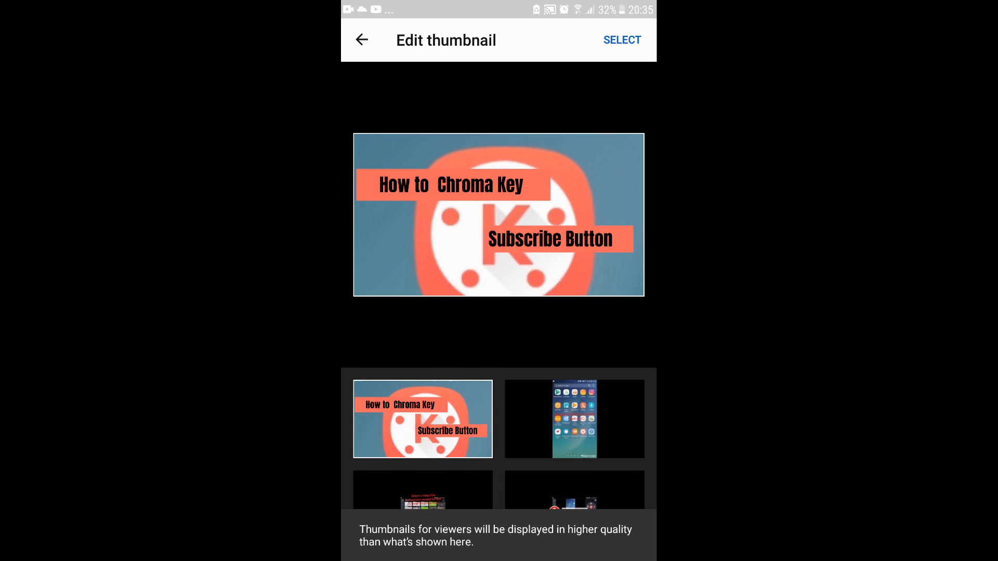
{"action": "left_click", "coordinate": [622, 39]}
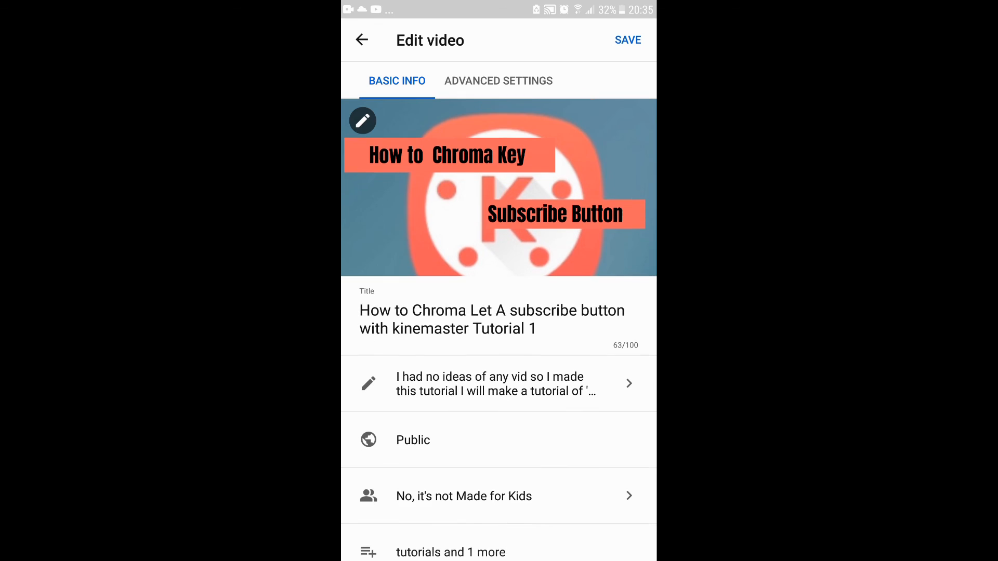
{"action": "left_click", "coordinate": [627, 39]}
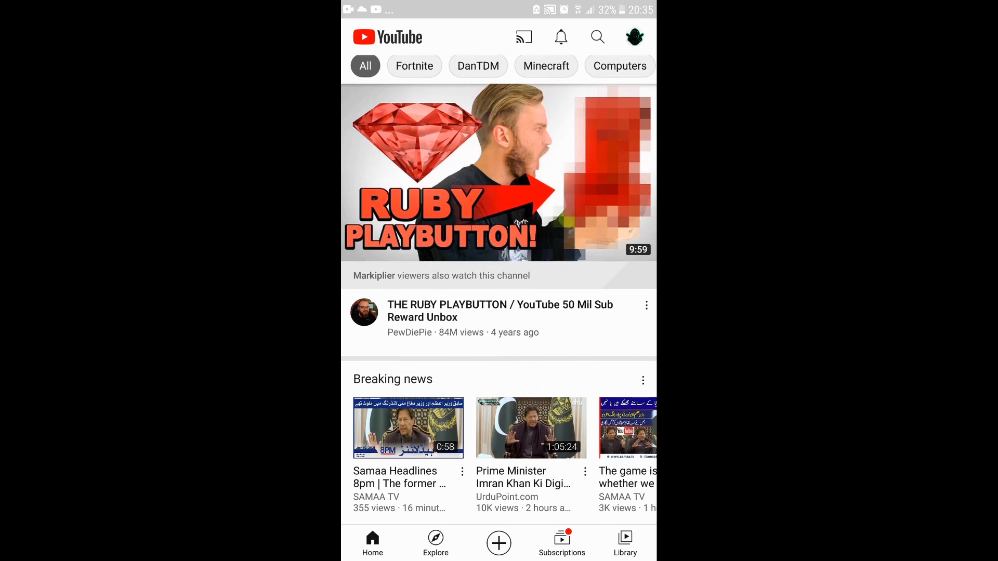
Step: Open YouTube search, then the recent apps overview, and close it to the Android home screen
{"action": "left_click", "coordinate": [596, 36]}
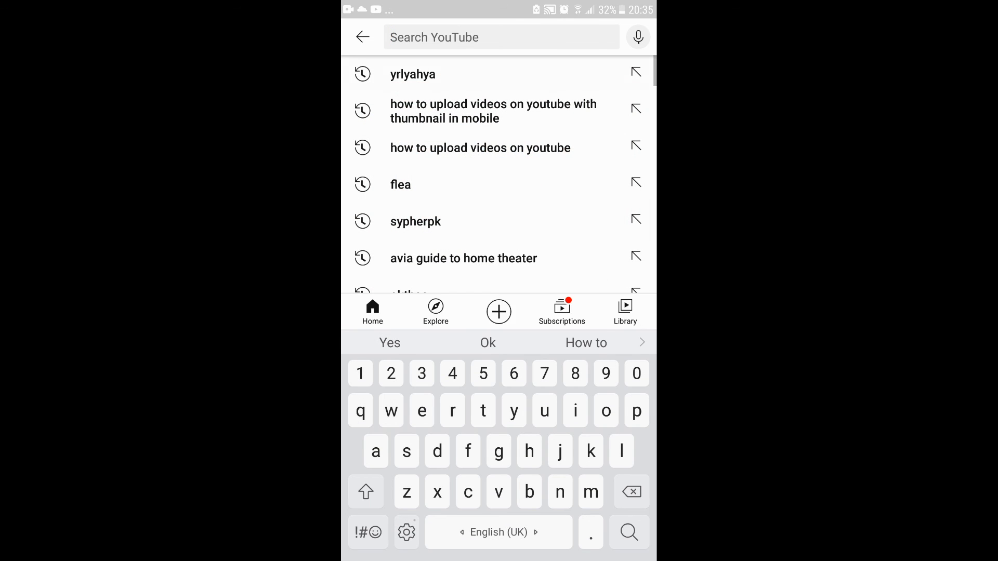
{"action": "left_click", "coordinate": [412, 74]}
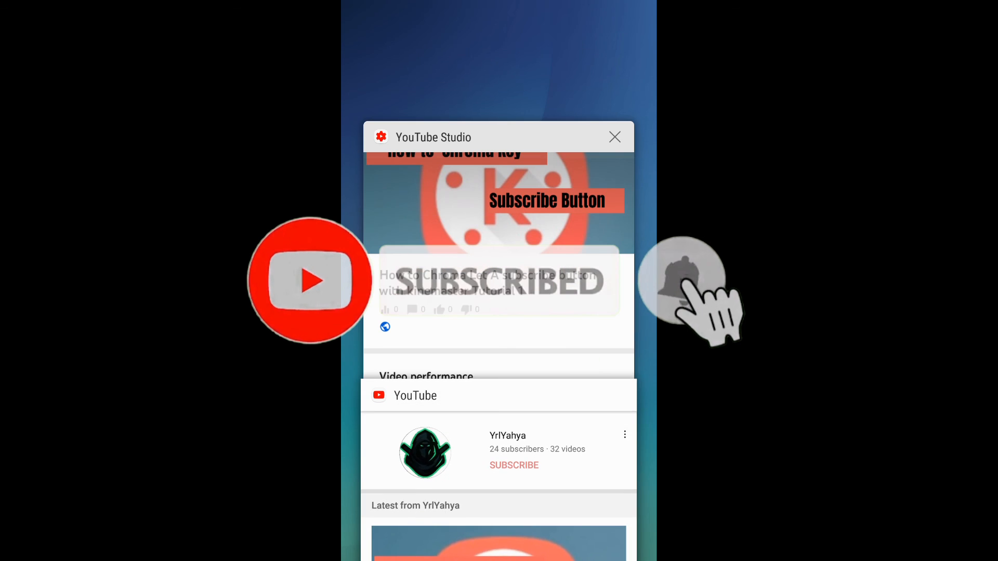
{"action": "left_click", "coordinate": [614, 136]}
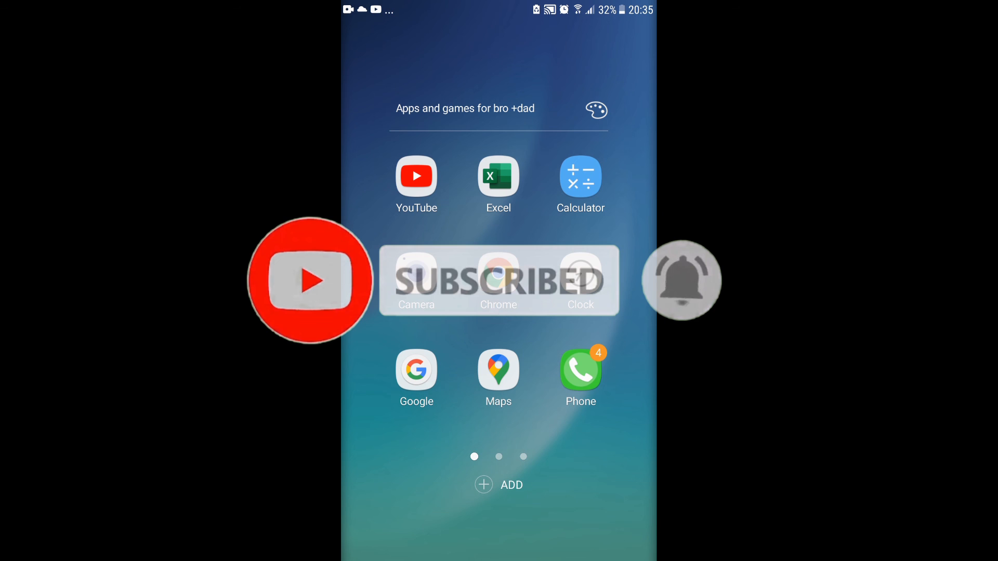
{"action": "scroll", "scroll_direction": "left", "scroll_amount": 3}
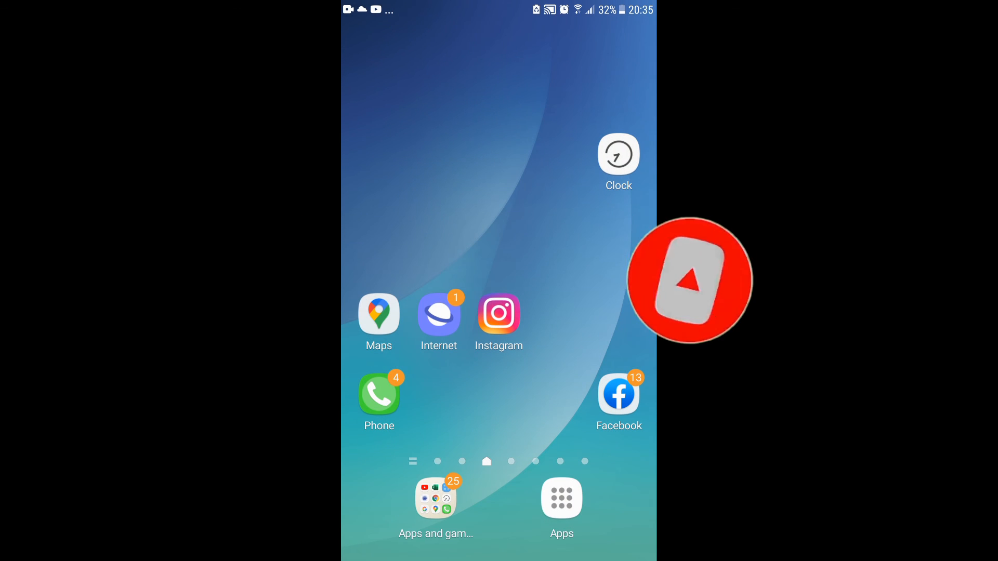